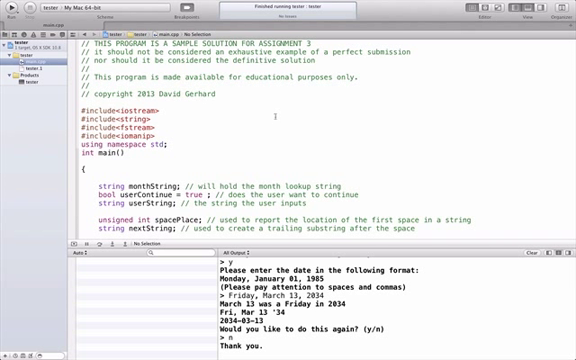
Select the exec build product under Products in the Project Navigator, leaving the source view
scroll(down, 3)
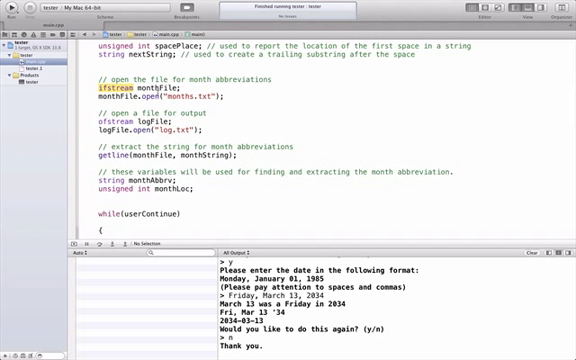
double_click(160, 96)
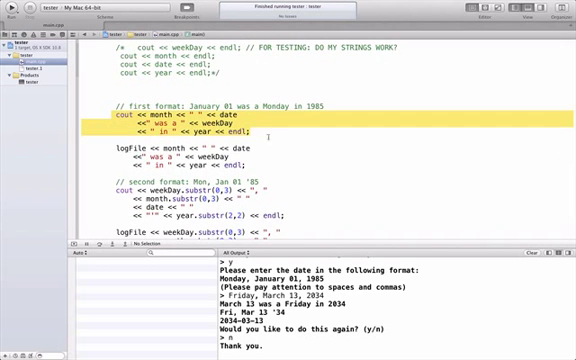
click(180, 156)
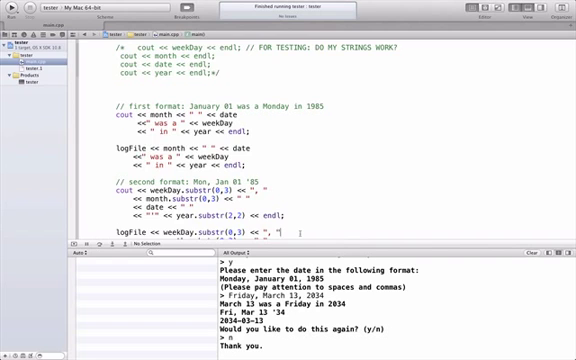
scroll(up, 3)
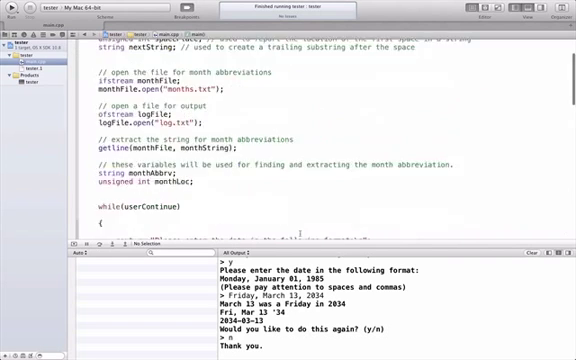
scroll(up, 3)
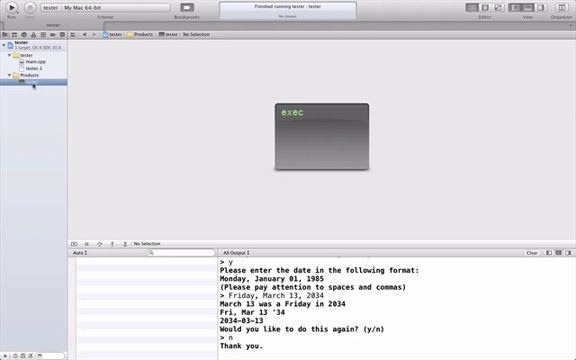
Show the exec build product's location in Finder from its context menu
right_click(30, 82)
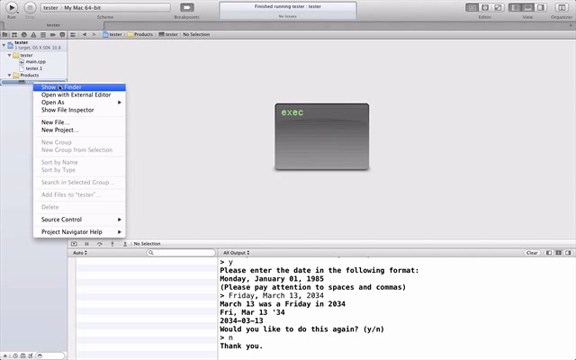
click(60, 92)
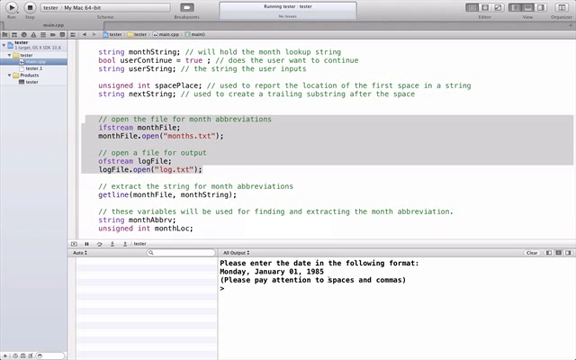
Run the program again and enter Thursday, November 25, 1957 to convert it to short formats
double_click(270, 268)
text(Monday, January 01, 1985)
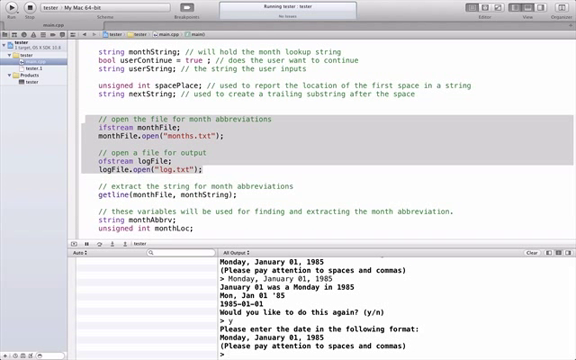
text(thu)
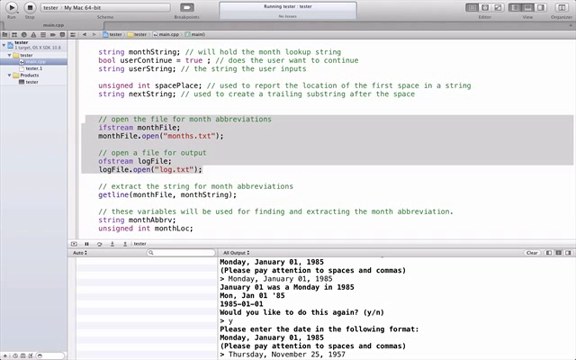
scroll(down, 3)
text(n)
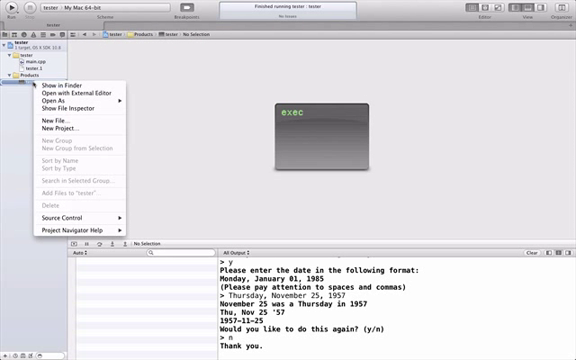
Show exec in Finder again, then reopen the executable's context menu
click(60, 86)
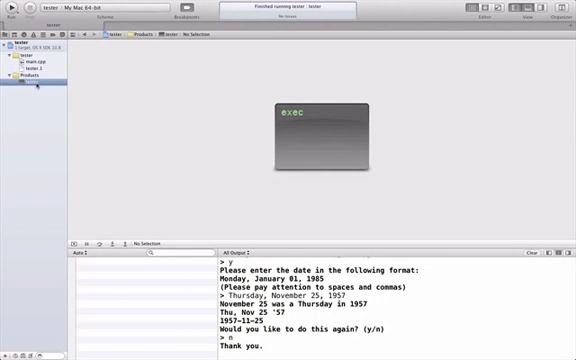
right_click(30, 88)
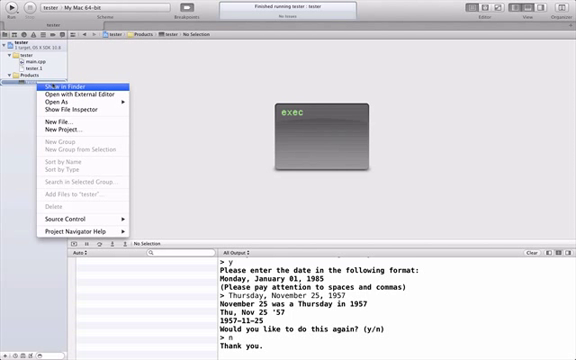